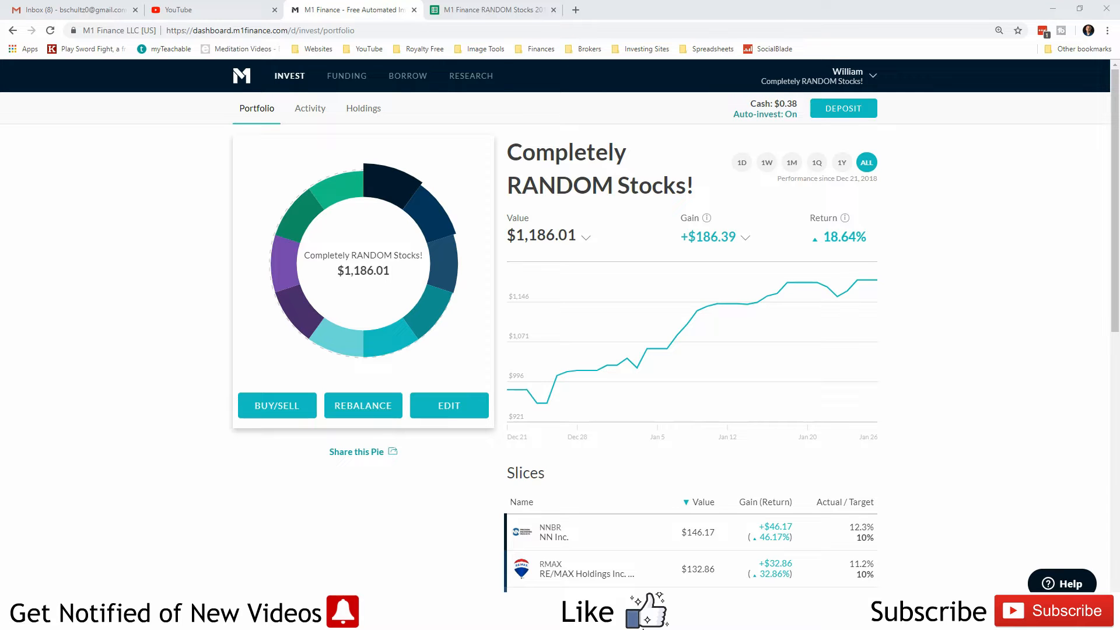
{"action": "mouse_move", "coordinate": [717, 461]}
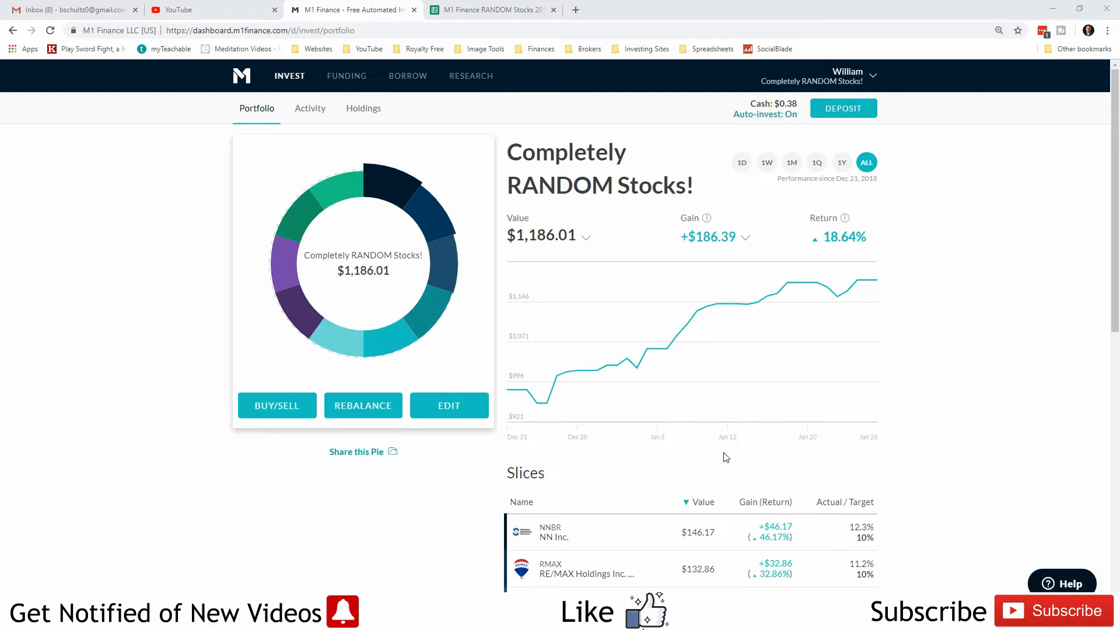
Check M1 Finance's activity history to confirm the pending $0.38 dividend came from KSU.
{"action": "scroll", "scroll_direction": "down", "scroll_amount": 3}
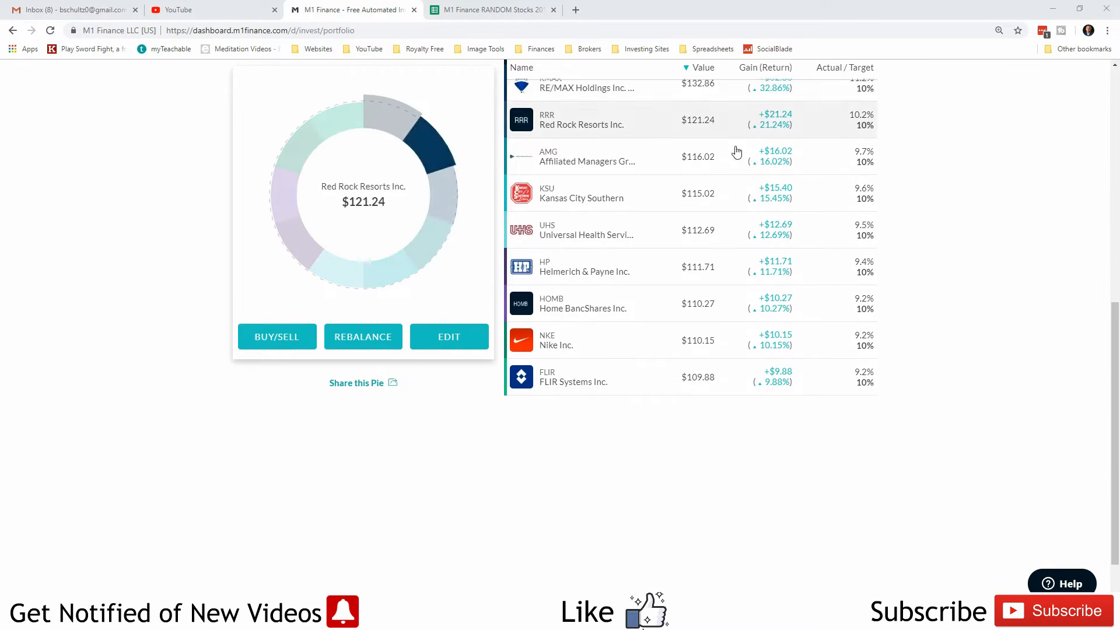
{"action": "scroll", "scroll_direction": "up", "scroll_amount": 3}
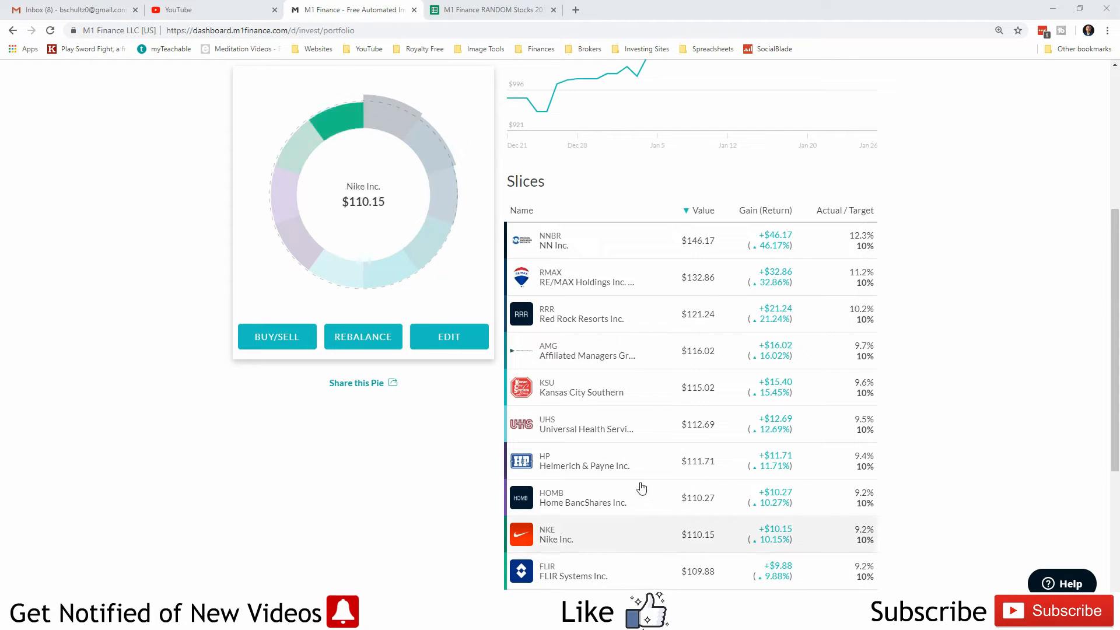
{"action": "mouse_move", "coordinate": [643, 429]}
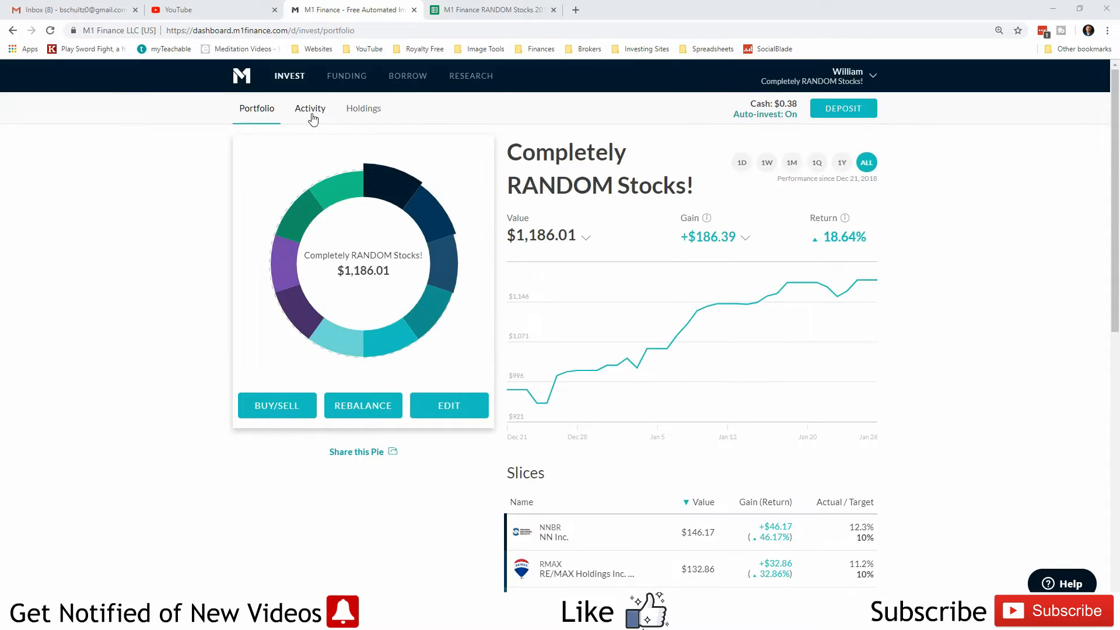
{"action": "left_click", "coordinate": [309, 108]}
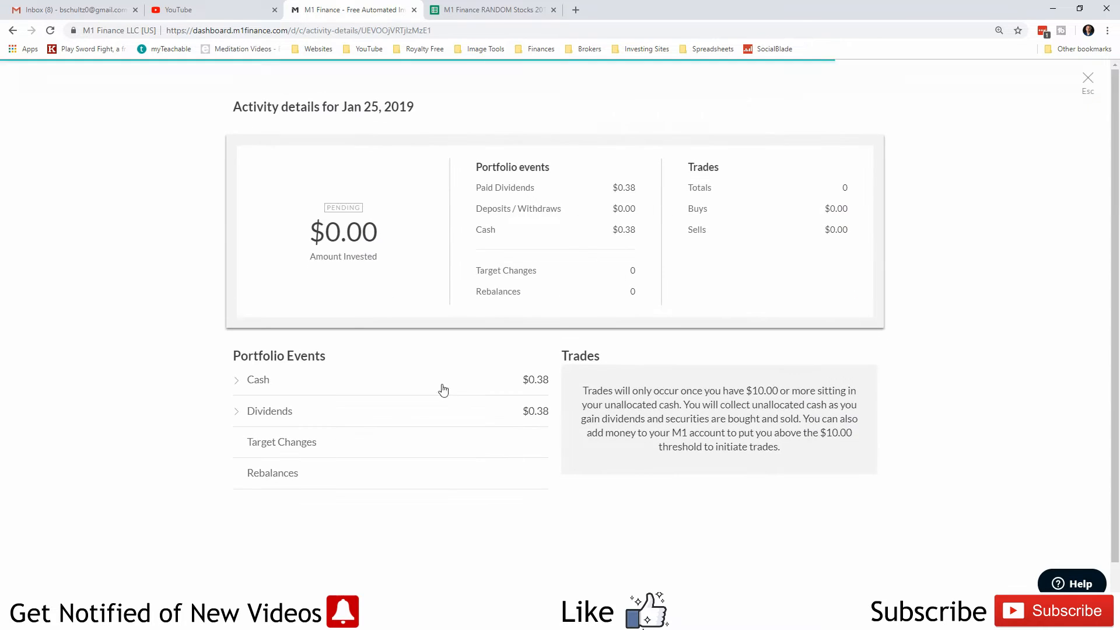
{"action": "left_click", "coordinate": [270, 410]}
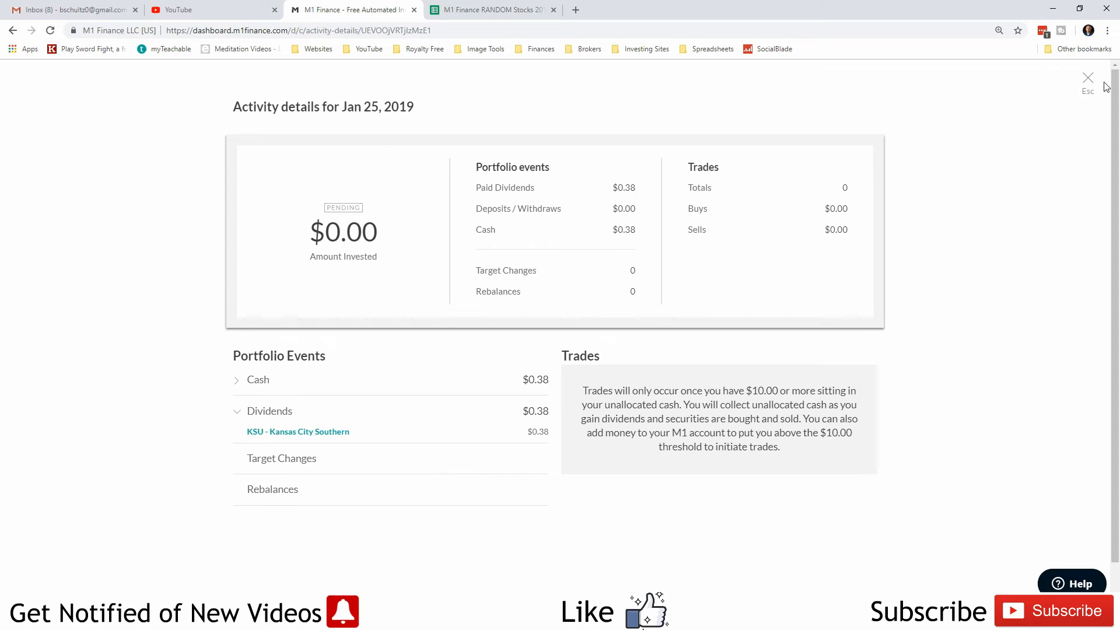
{"action": "left_click", "coordinate": [1088, 77]}
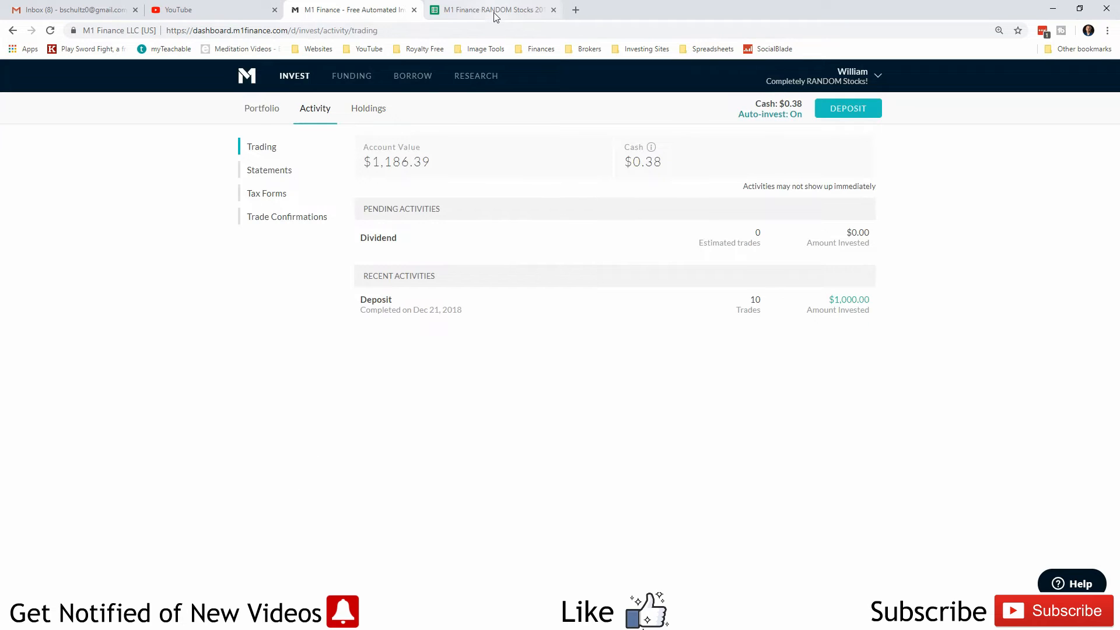
Review the RANDOM Stocks 2019 tracker's 1/25/2019 entry: $1,186.39 value, $0.38 cash.
{"action": "left_click", "coordinate": [493, 9]}
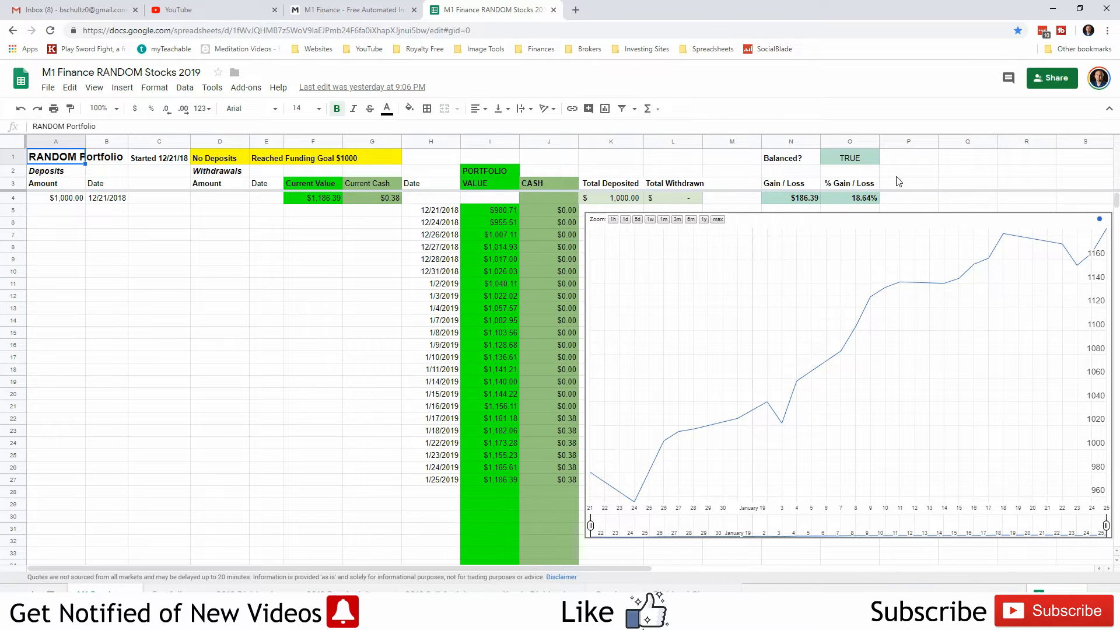
{"action": "mouse_move", "coordinate": [324, 316]}
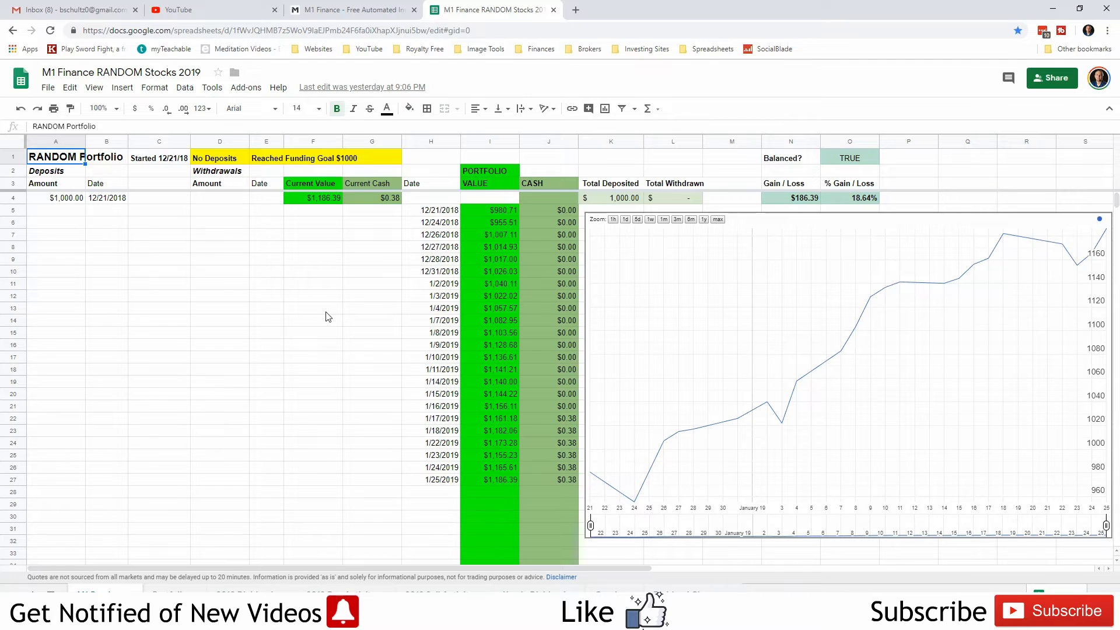
{"action": "left_click", "coordinate": [219, 344]}
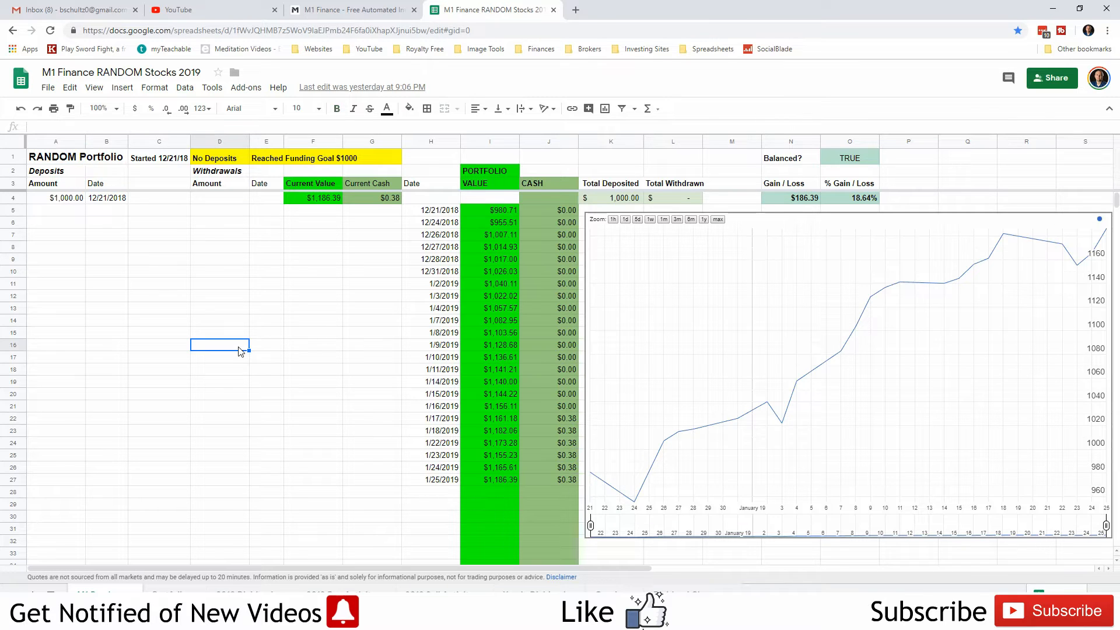
{"action": "left_click", "coordinate": [372, 320]}
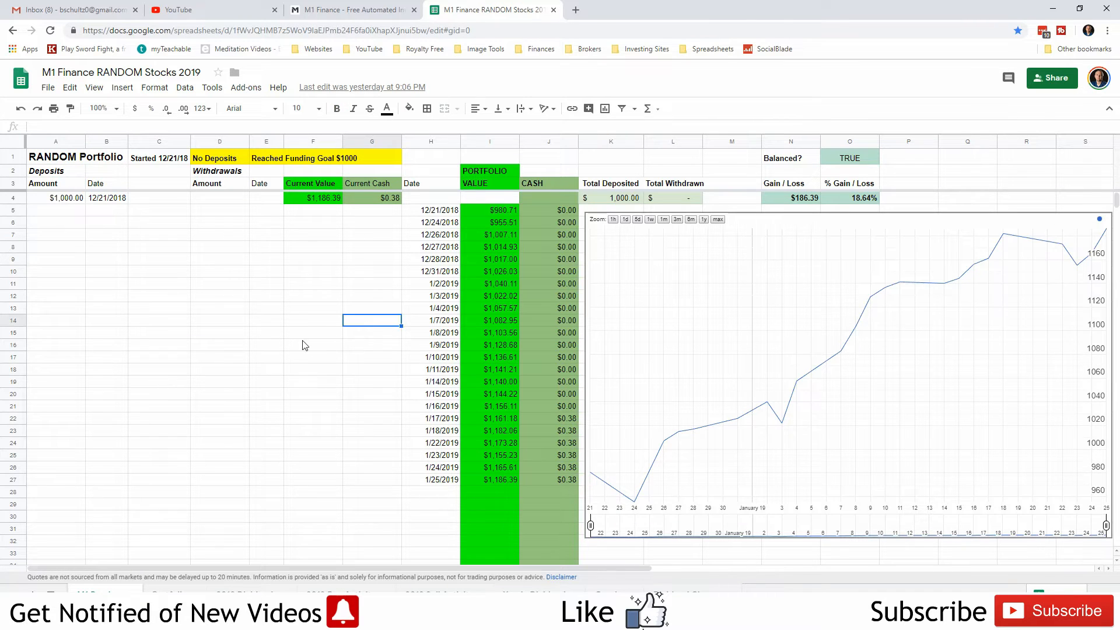
{"action": "left_click", "coordinate": [220, 332]}
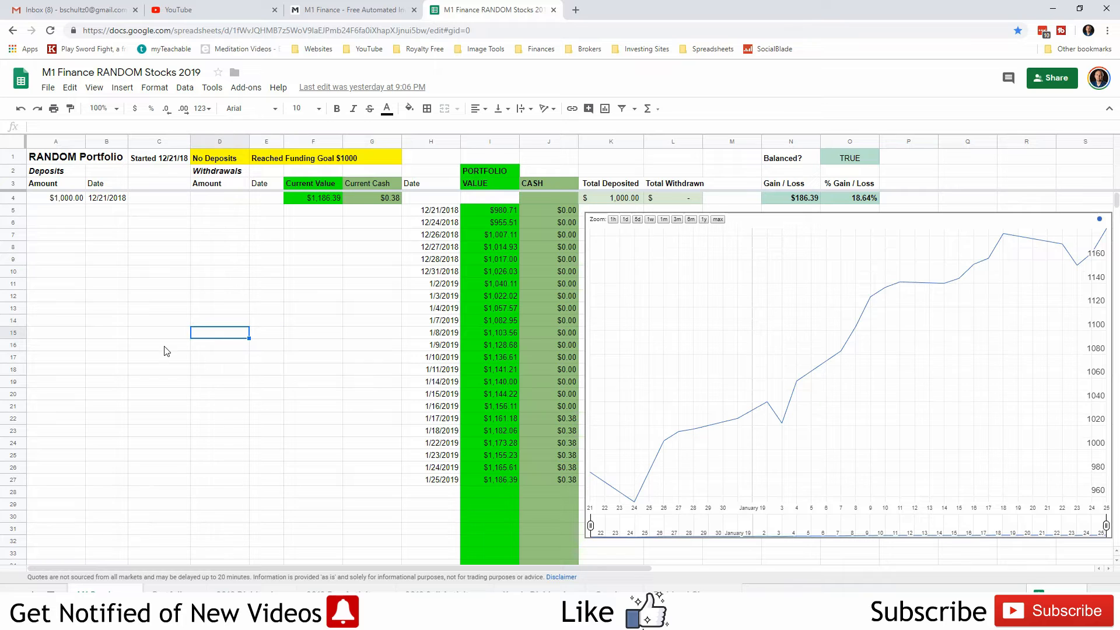
{"action": "left_click", "coordinate": [106, 332]}
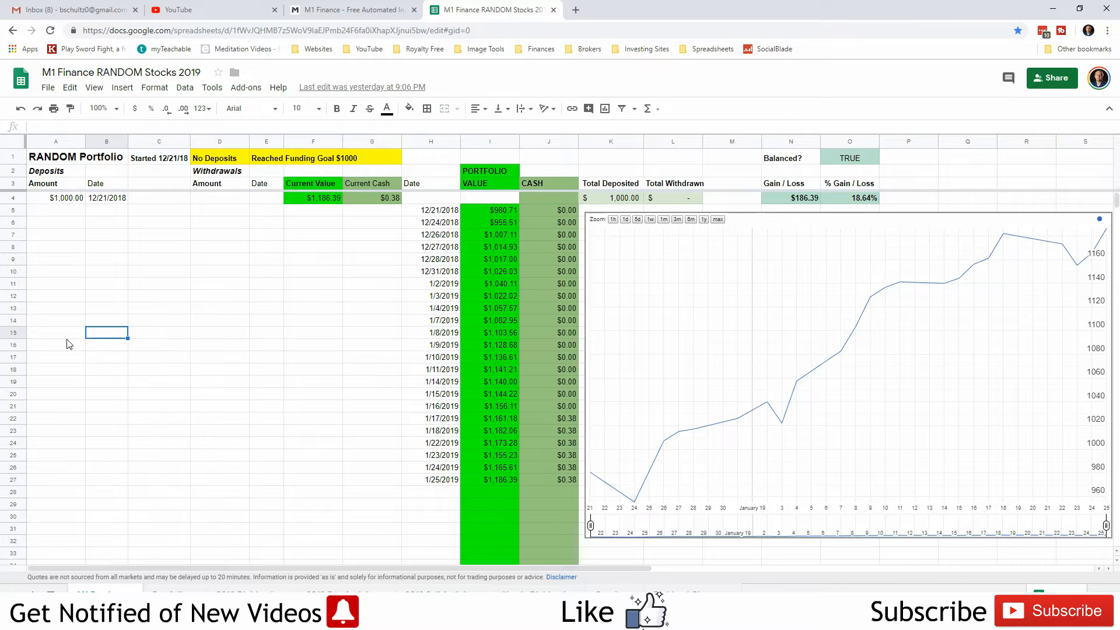
{"action": "left_click", "coordinate": [56, 333]}
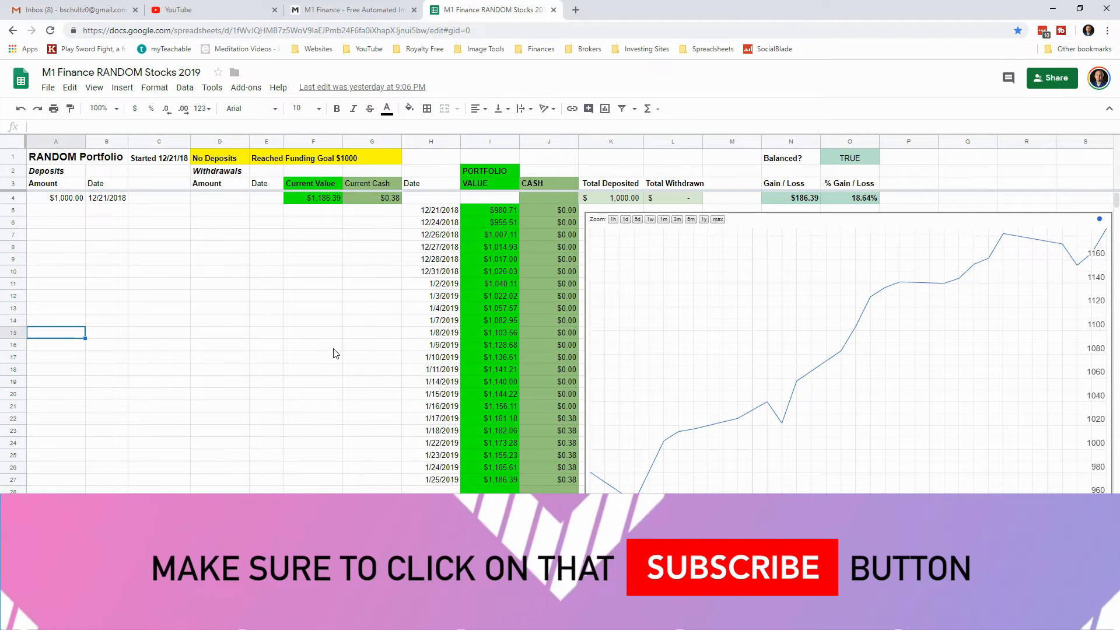
{"action": "mouse_move", "coordinate": [316, 336]}
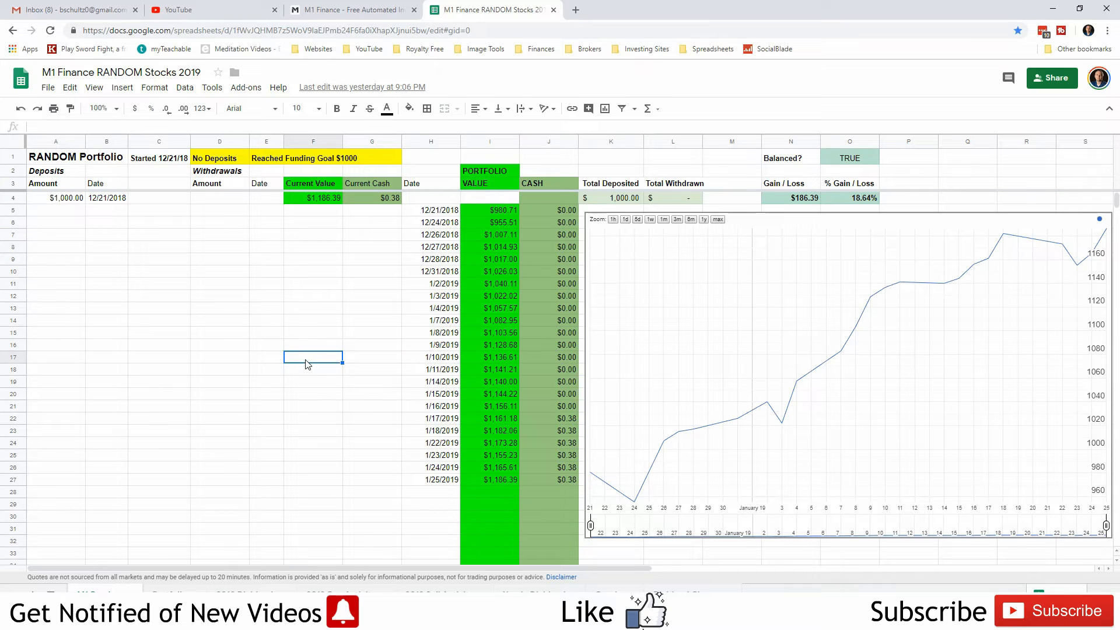
{"action": "left_click", "coordinate": [266, 344]}
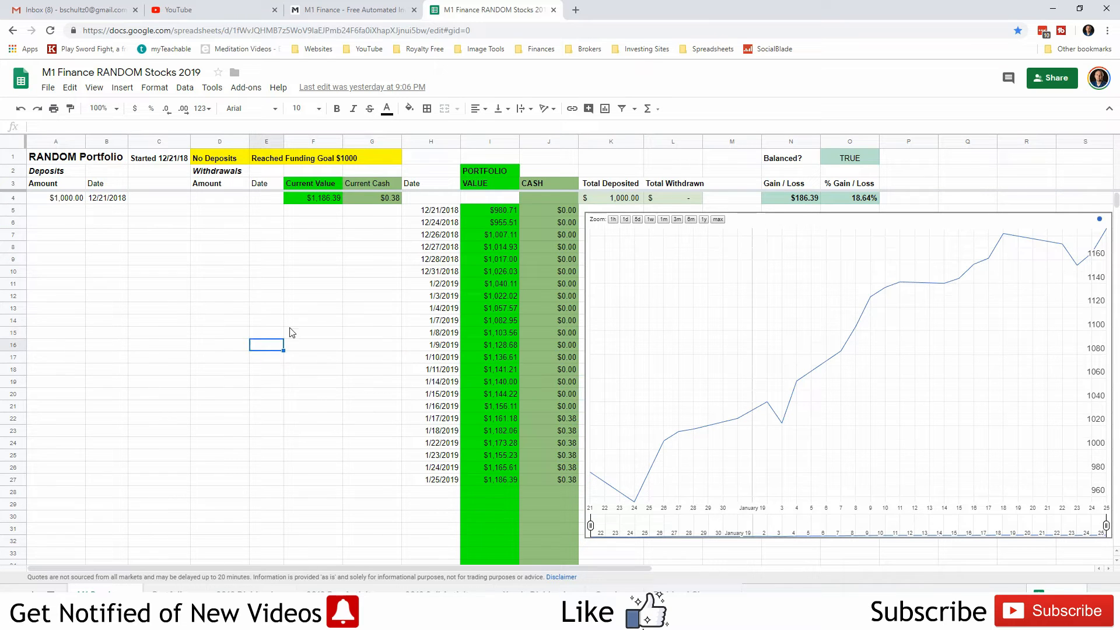
{"action": "mouse_move", "coordinate": [340, 311]}
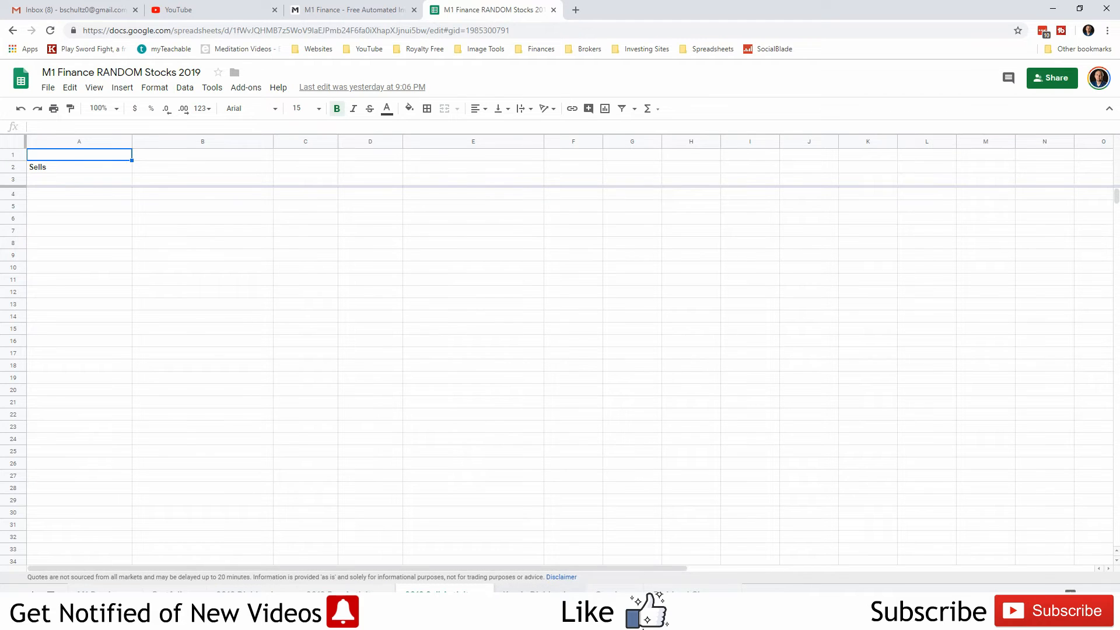
{"action": "mouse_move", "coordinate": [571, 557]}
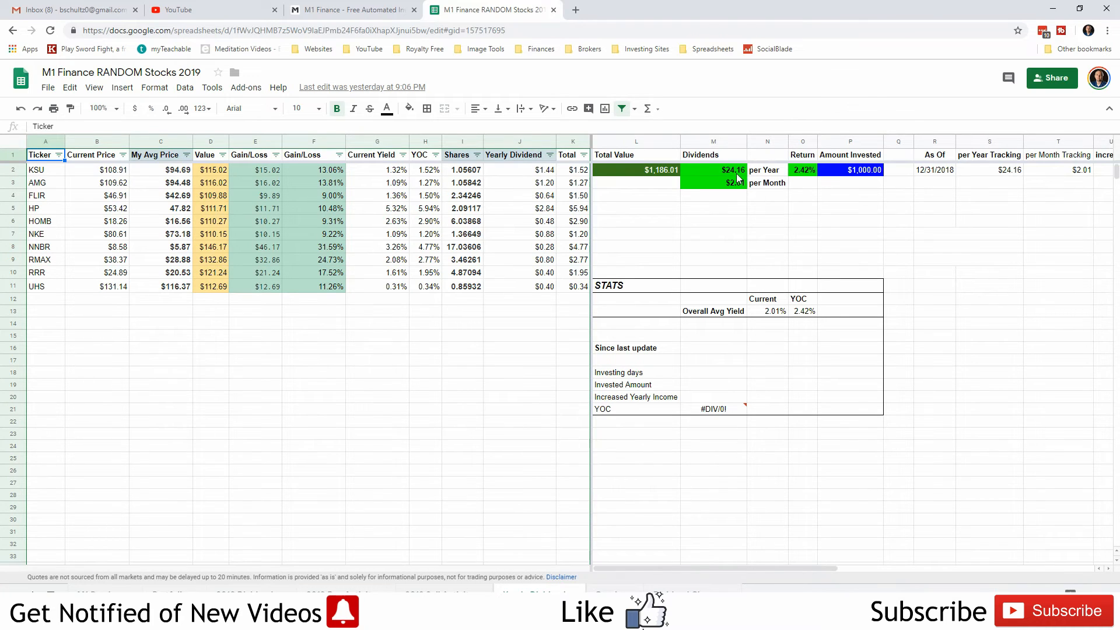
Inspect cell M3's =M2/12 formula behind the $2.01 monthly dividend figure.
{"action": "left_click", "coordinate": [713, 182]}
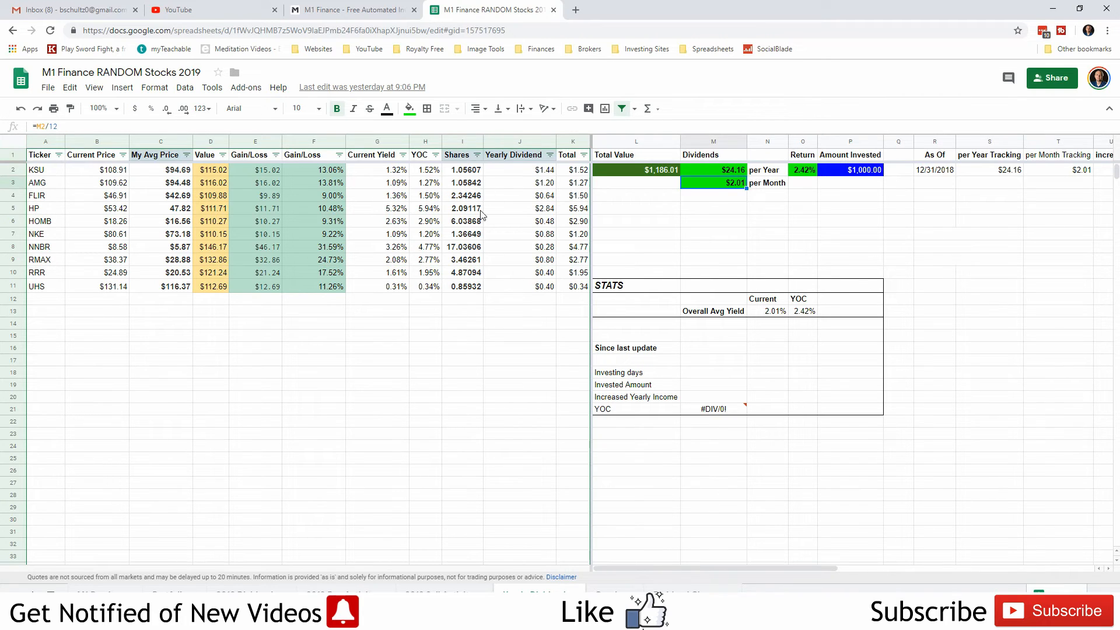
{"action": "mouse_move", "coordinate": [172, 376]}
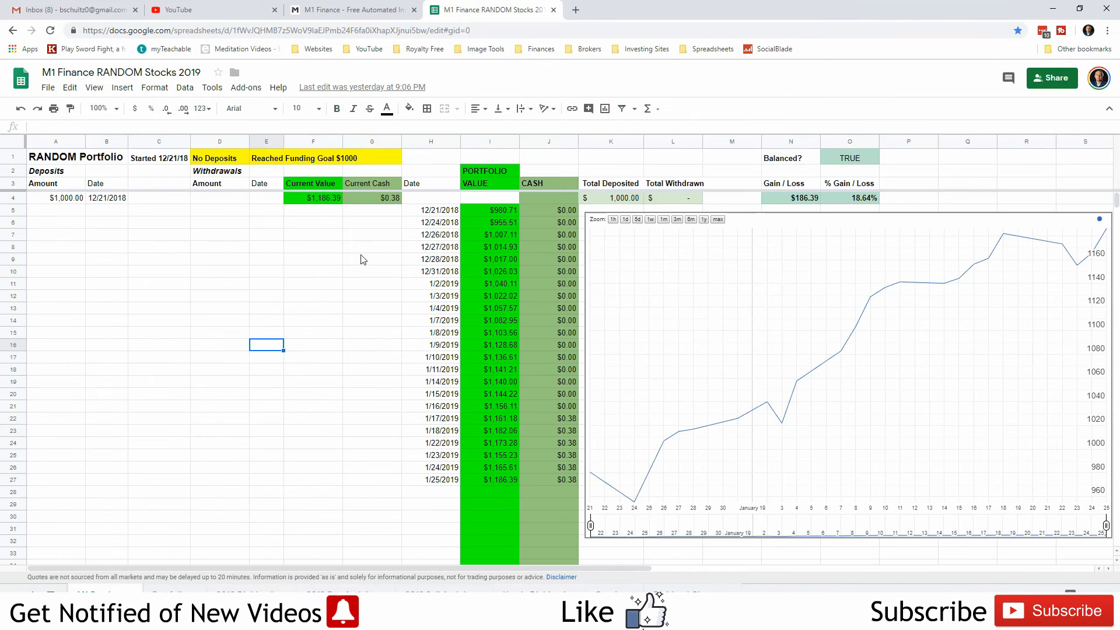
{"action": "mouse_move", "coordinate": [372, 277]}
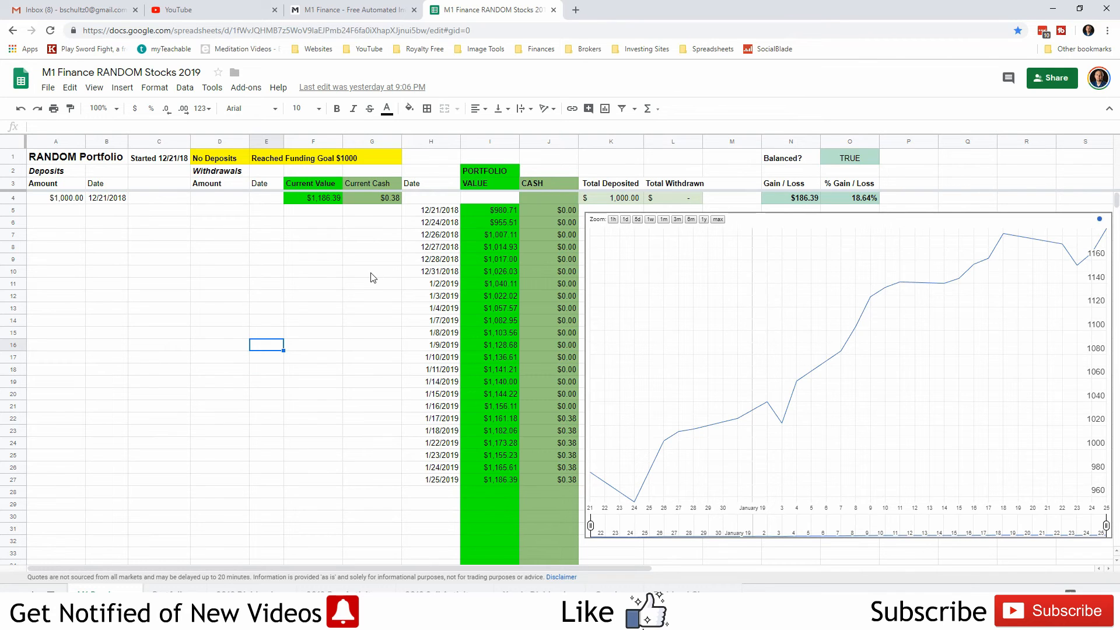
{"action": "mouse_move", "coordinate": [865, 205]}
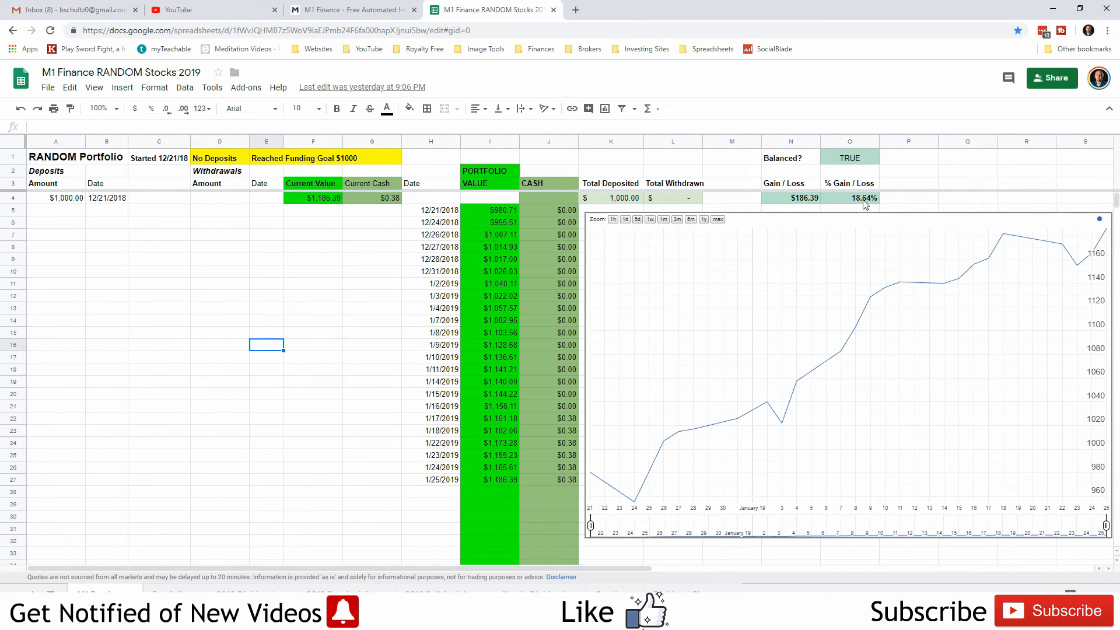
{"action": "mouse_move", "coordinate": [907, 218]}
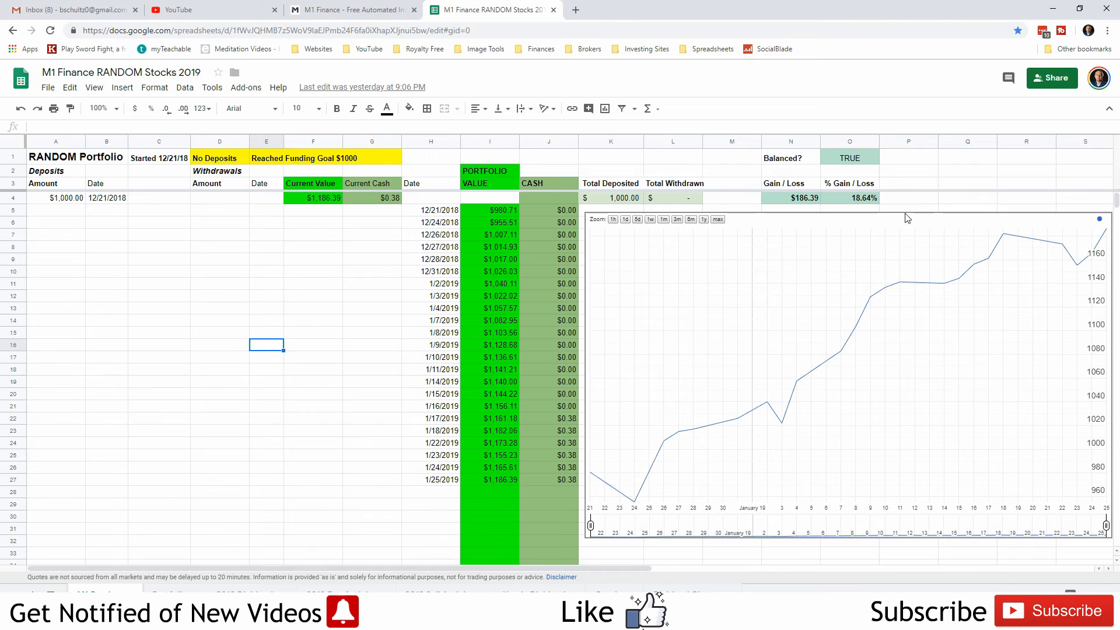
Review the RANDOM Portfolio totals and the $186.39 (18.64%) gain chart.
{"action": "left_click", "coordinate": [371, 308]}
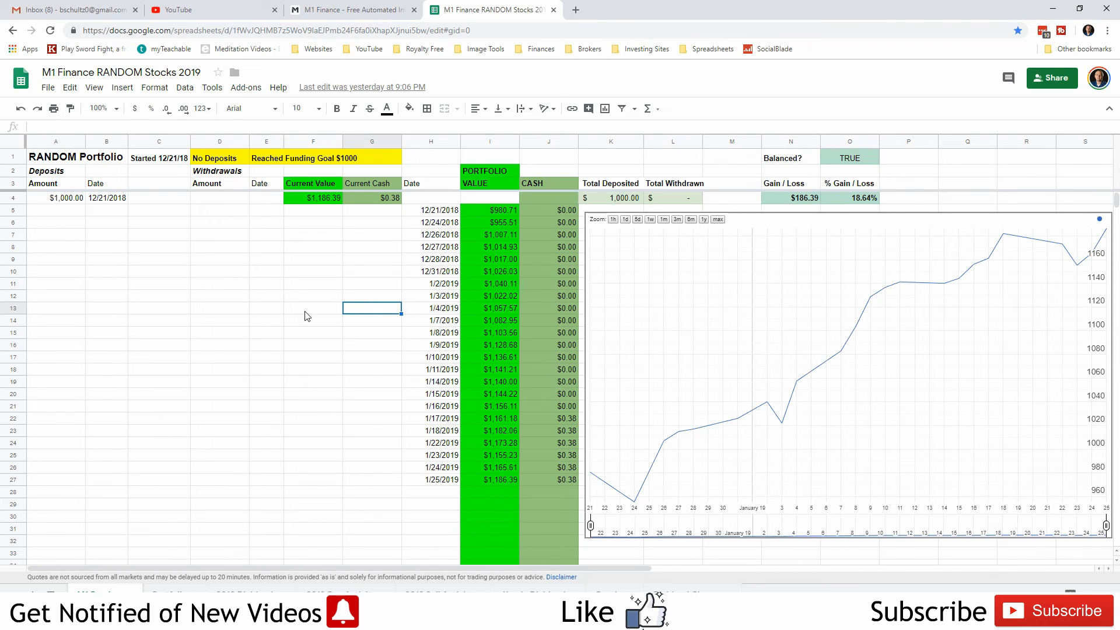
{"action": "left_click", "coordinate": [312, 308]}
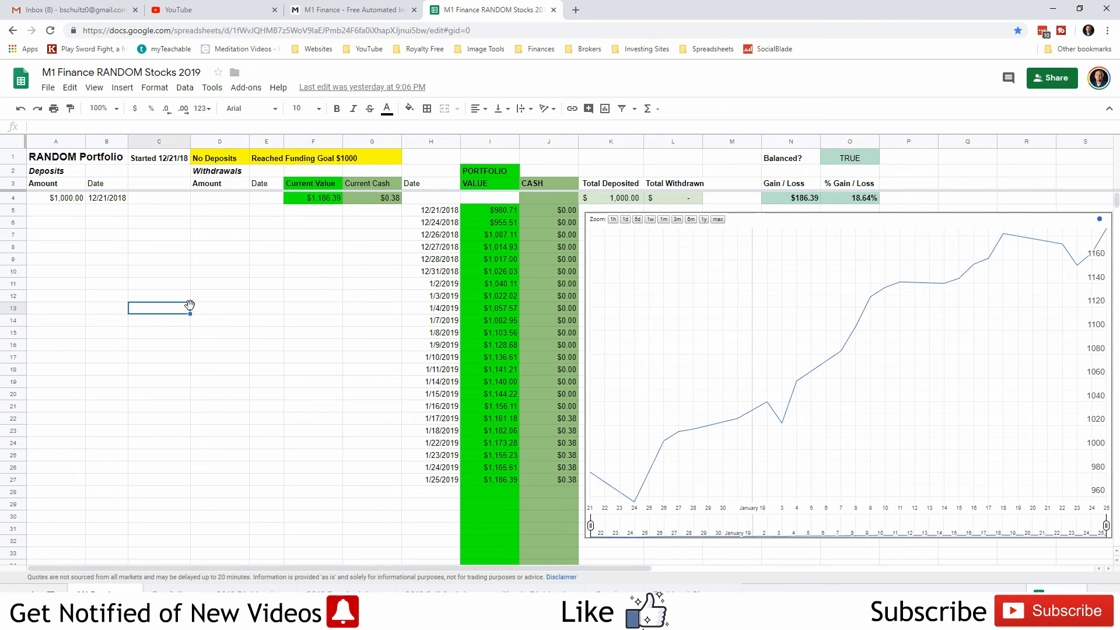
{"action": "mouse_move", "coordinate": [296, 296]}
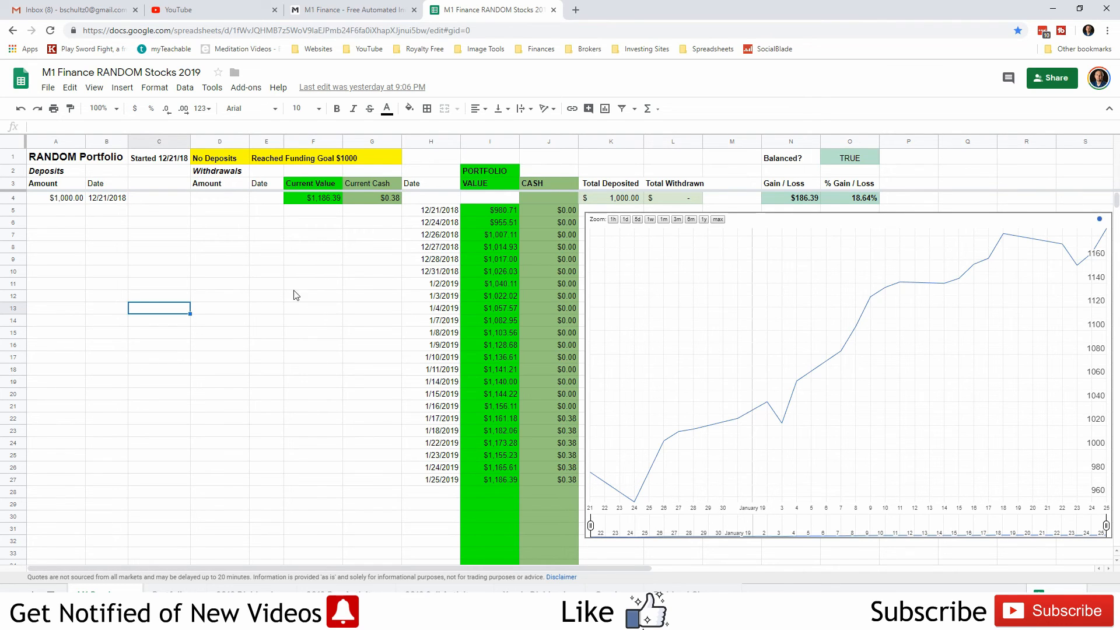